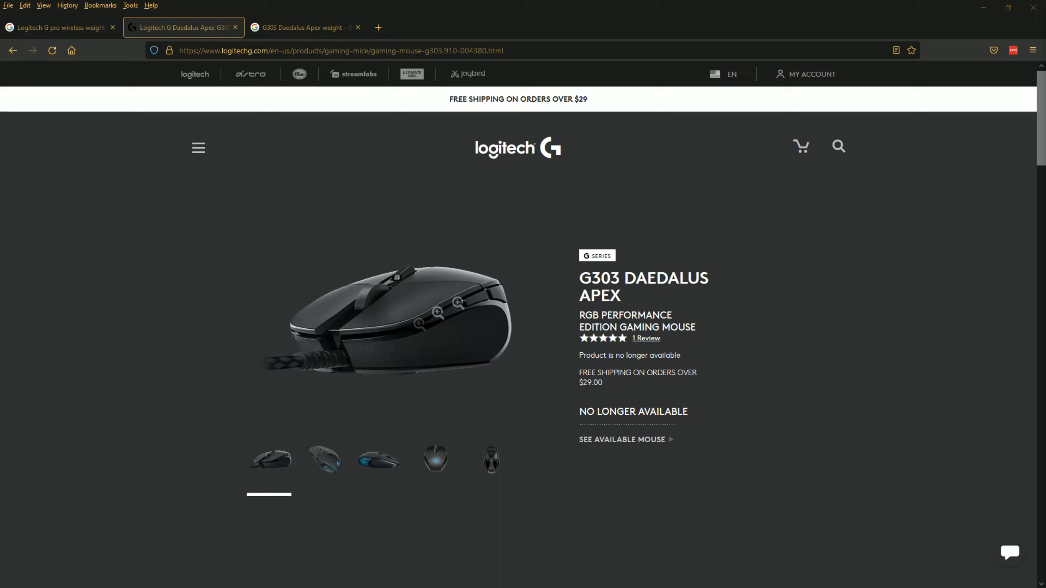
left_click(324, 459)
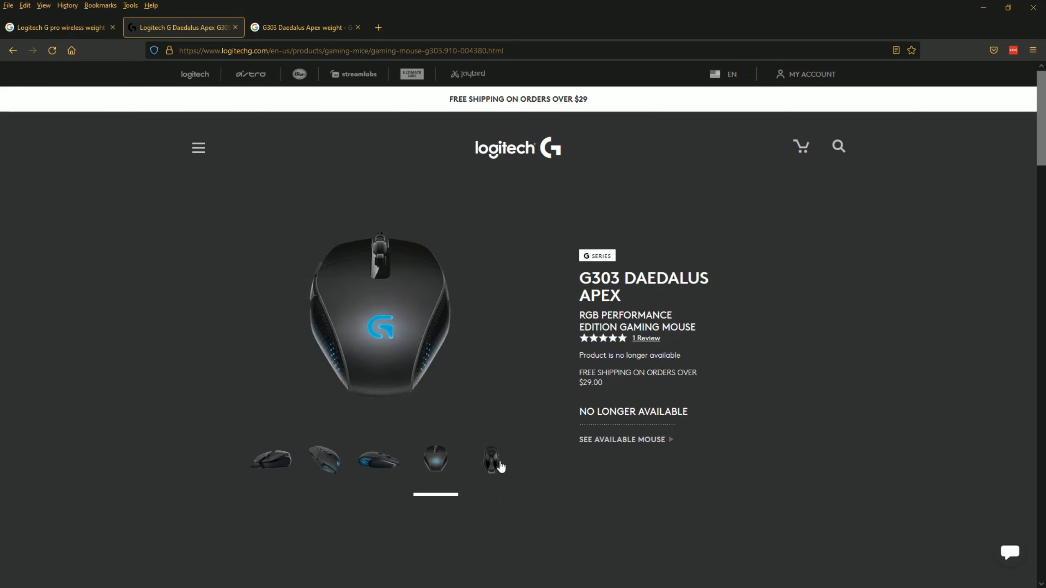
left_click(492, 459)
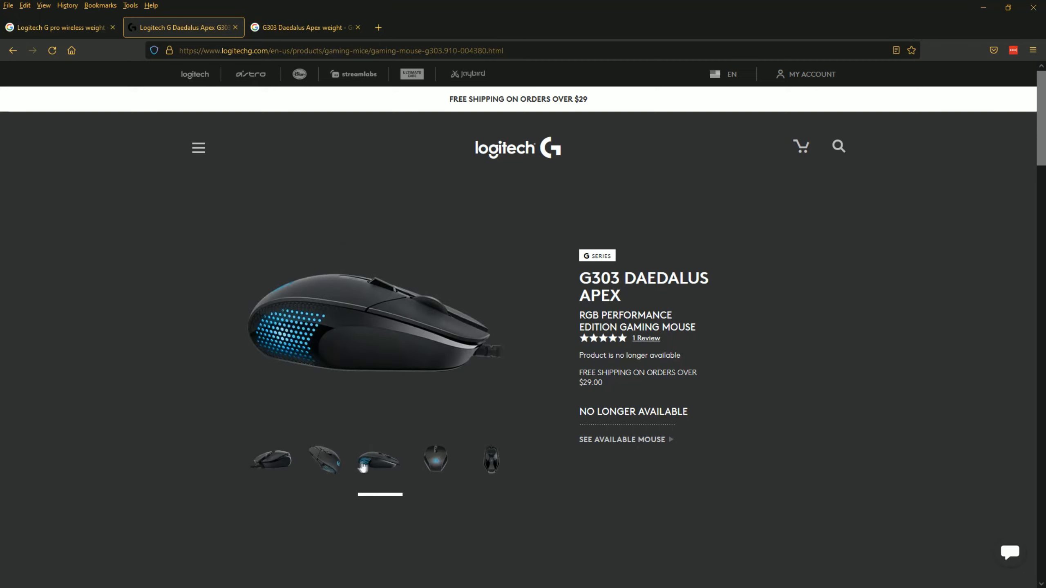
left_click(270, 459)
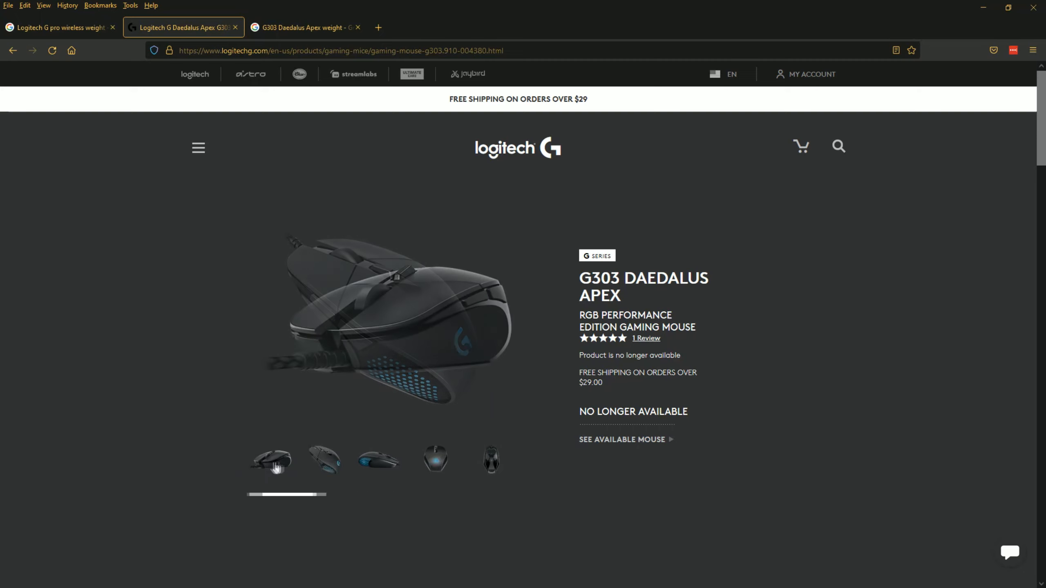